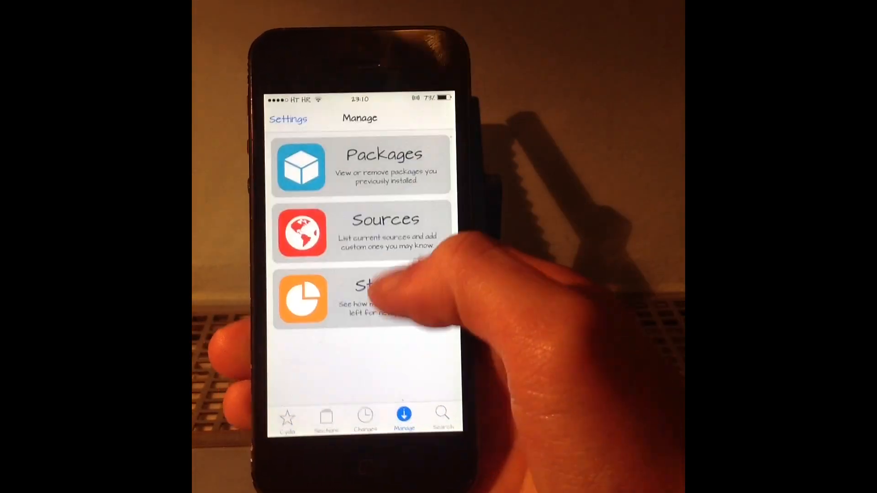
# Add the tateu.net/repo URL as a new Cydia source.
pyautogui.click(386, 231)
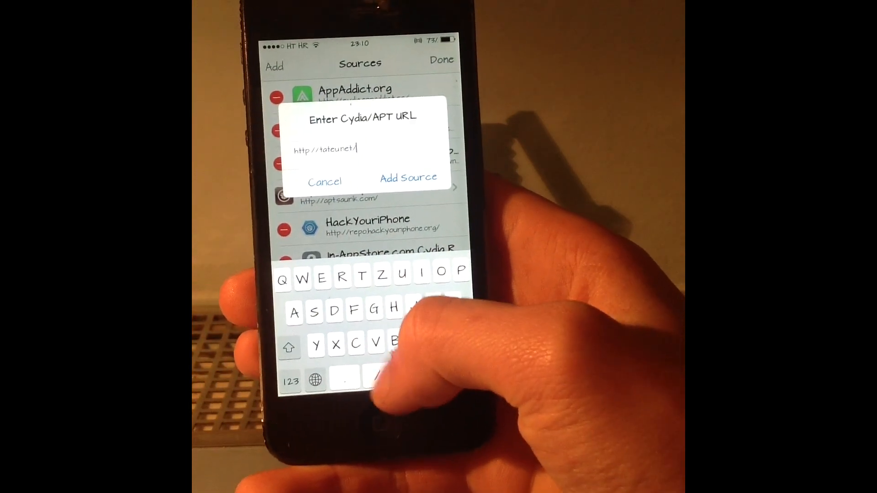
pyautogui.write('repo')
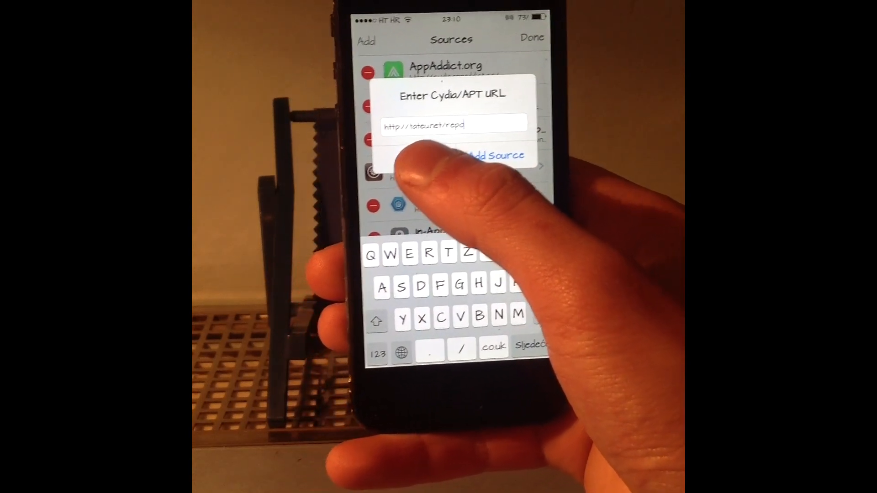
pyautogui.click(491, 155)
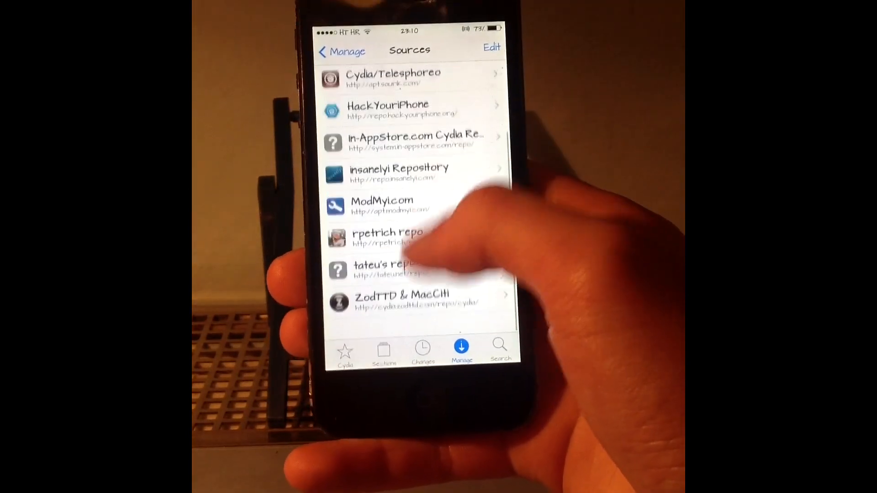
# Browse tateu's repo packages and open the OpenNotifier package details.
pyautogui.scroll(-3)
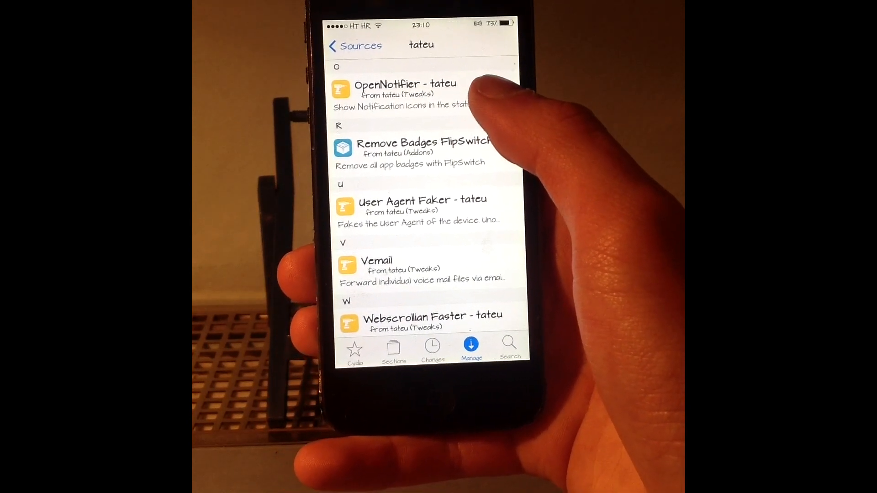
pyautogui.click(403, 92)
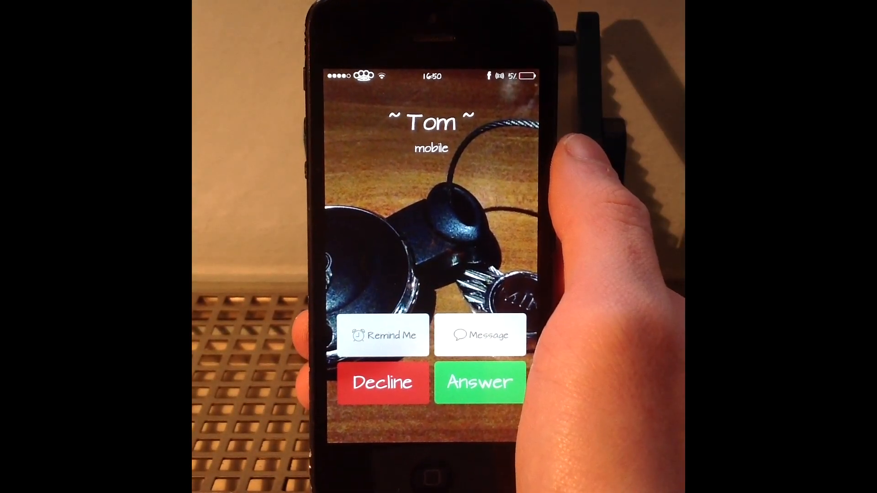
pyautogui.click(383, 382)
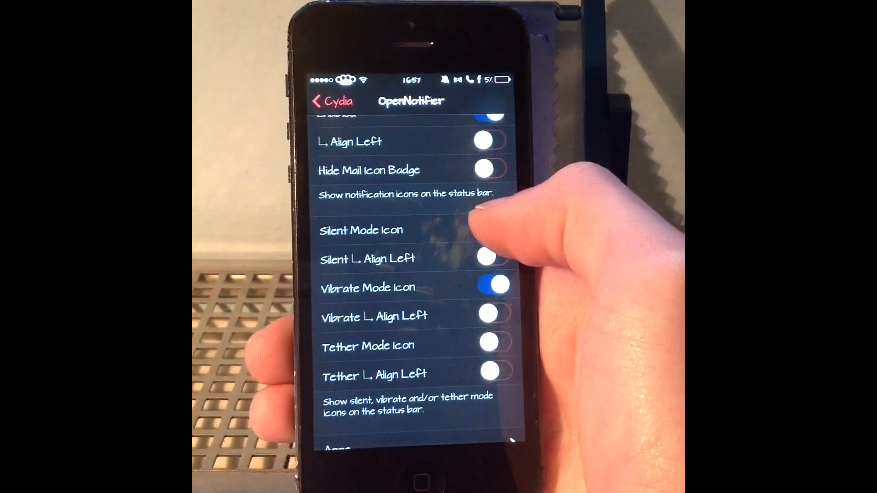
# Toggle the Vibrate Mode Icon off and back on, then view the Applications list.
pyautogui.click(492, 285)
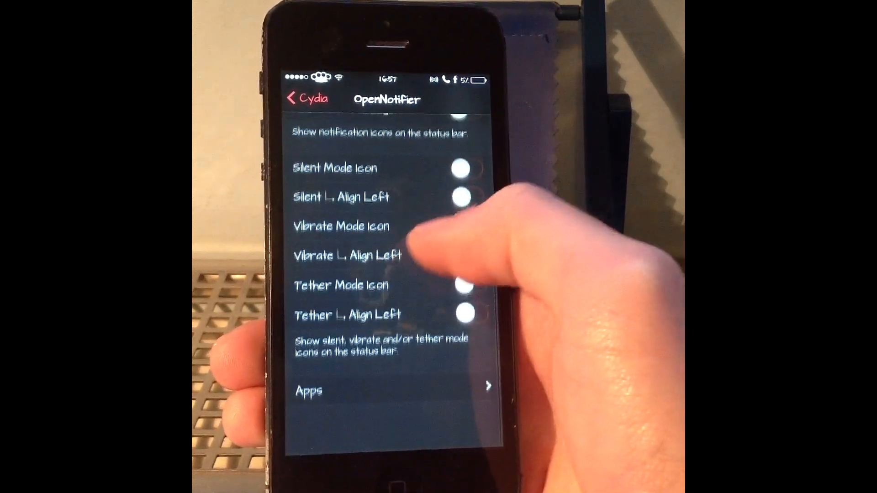
pyautogui.click(461, 251)
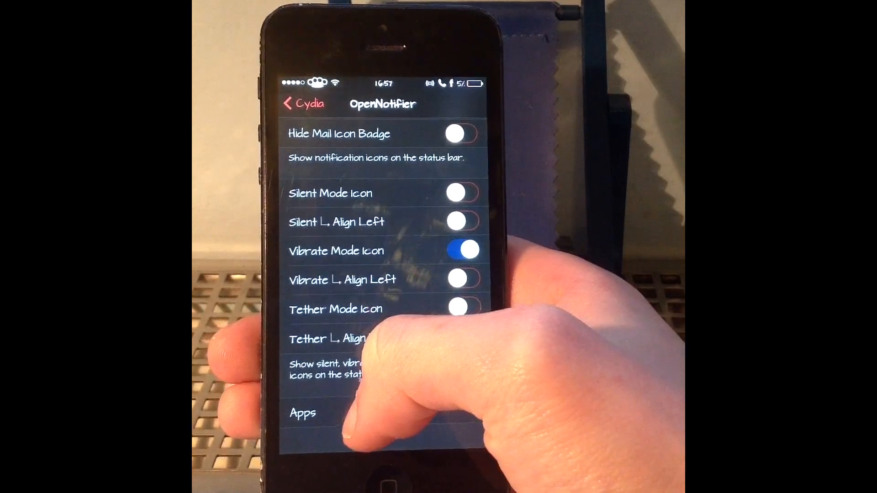
pyautogui.click(302, 413)
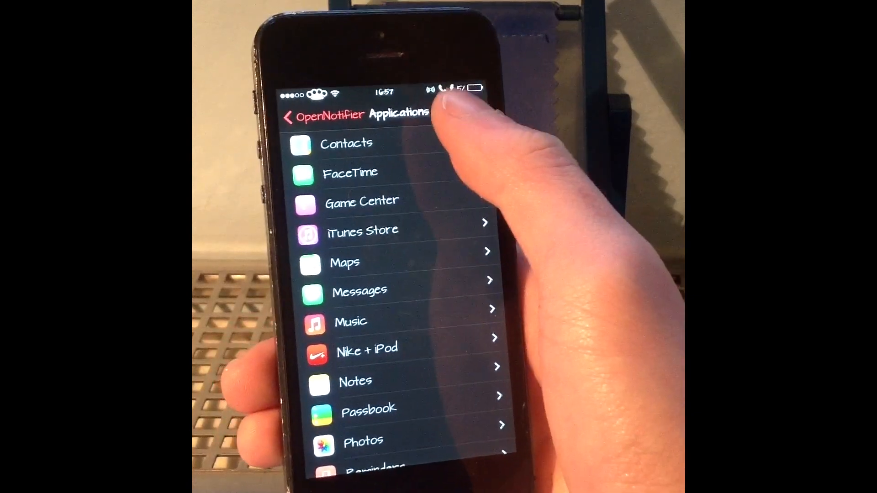
# Enable the Envelope icon for Messages notifications.
pyautogui.click(360, 290)
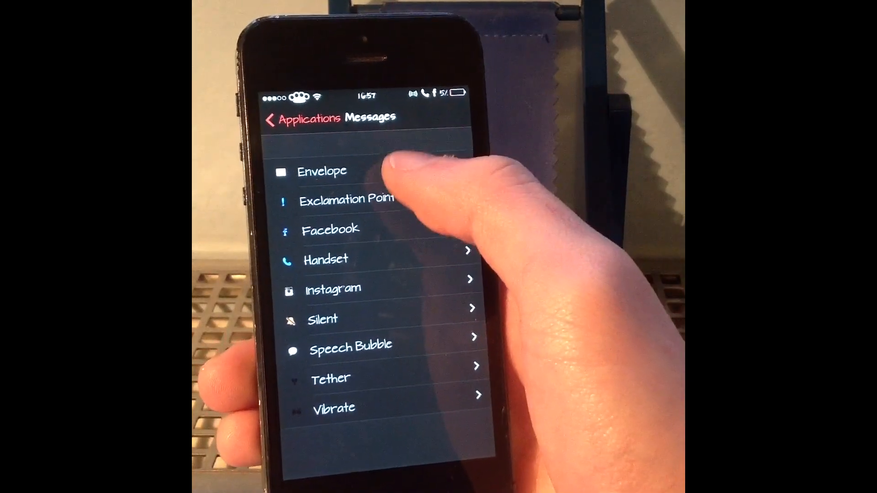
pyautogui.click(322, 171)
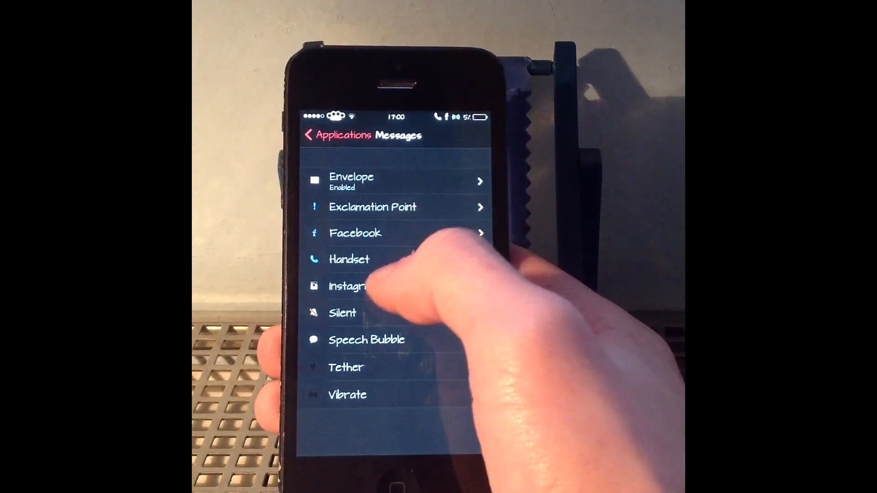
pyautogui.click(364, 286)
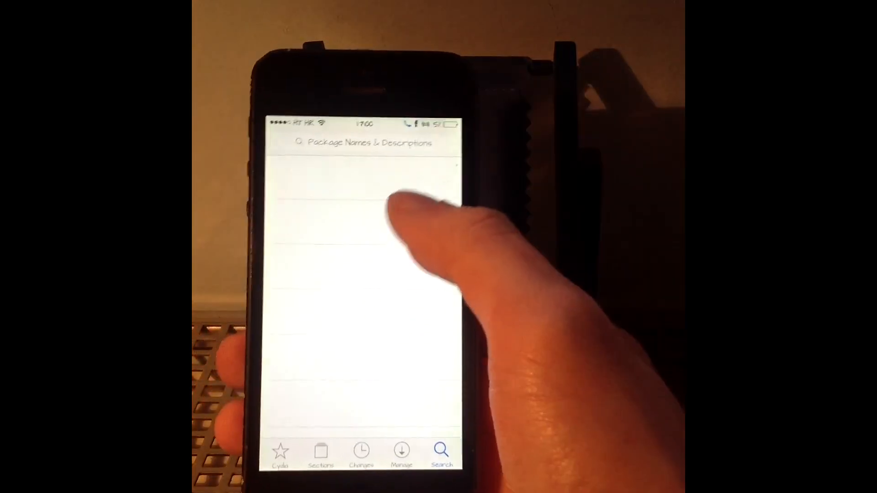
# Search Cydia for OpenNotifier add-ons, scroll the results, then search Facebook and 'Tw'.
pyautogui.click(361, 143)
pyautogui.write('Opennotifier')
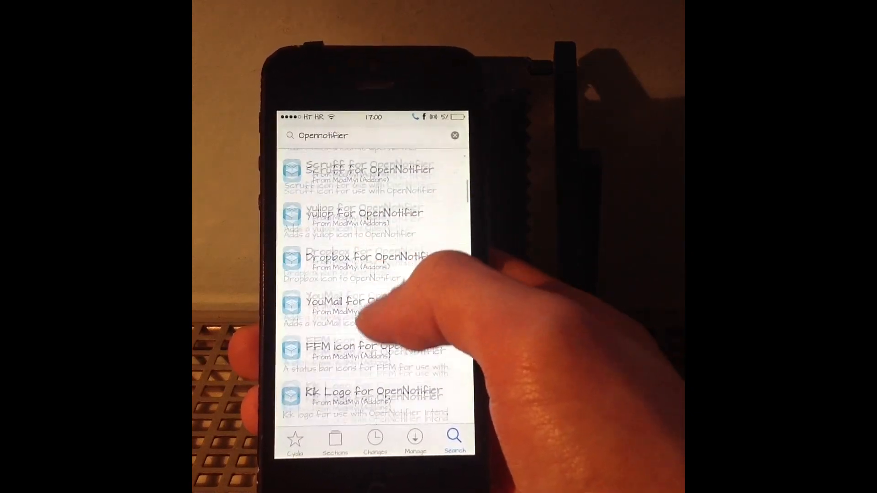
pyautogui.scroll(-3)
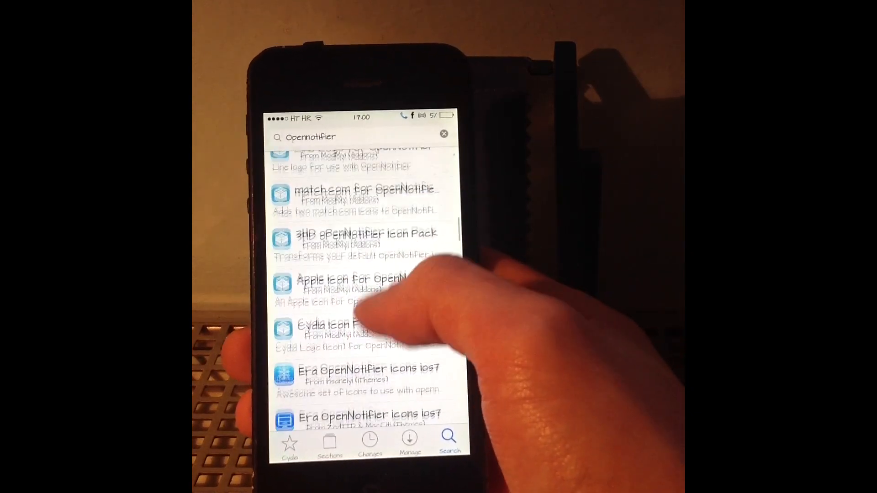
pyautogui.scroll(-3)
pyautogui.write('Facebook')
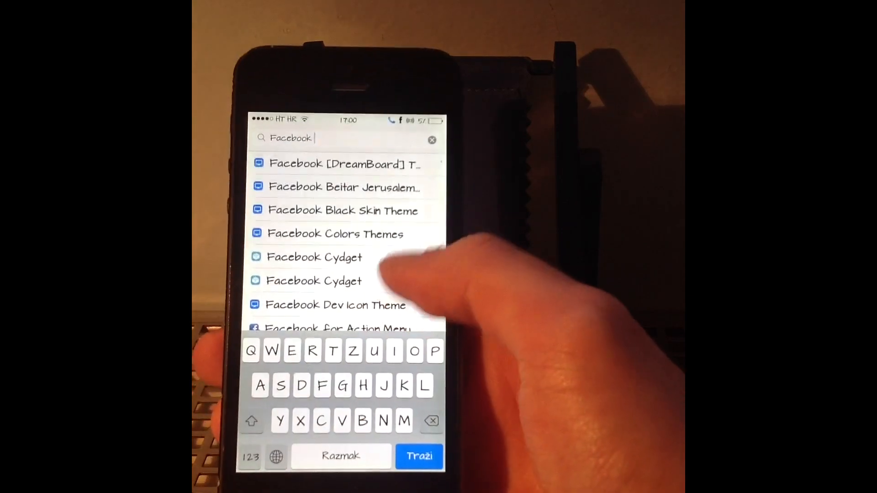
pyautogui.scroll(-3)
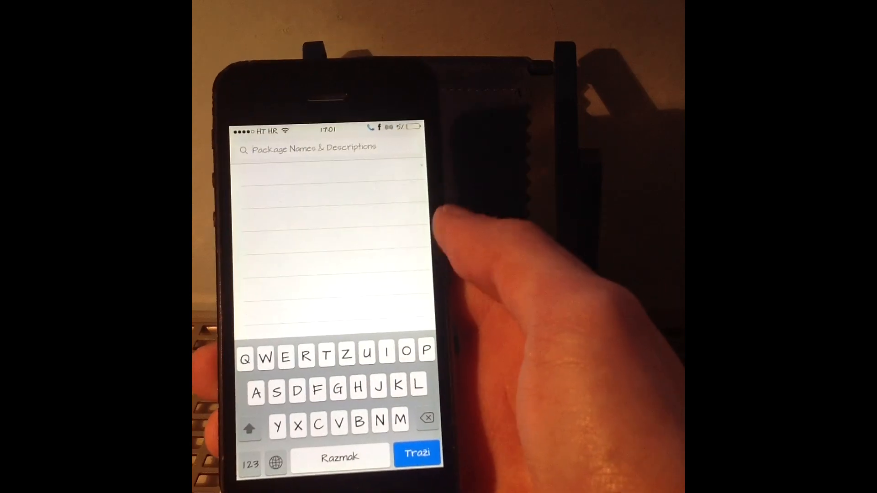
pyautogui.write('Tw')
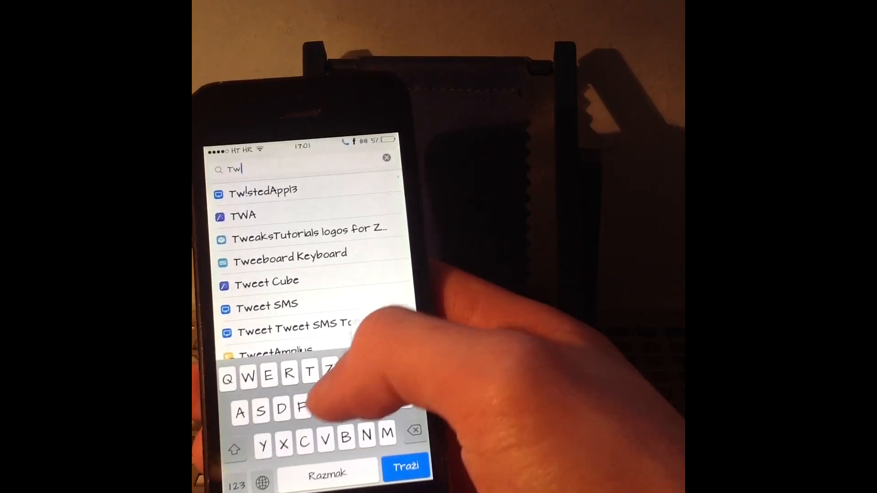